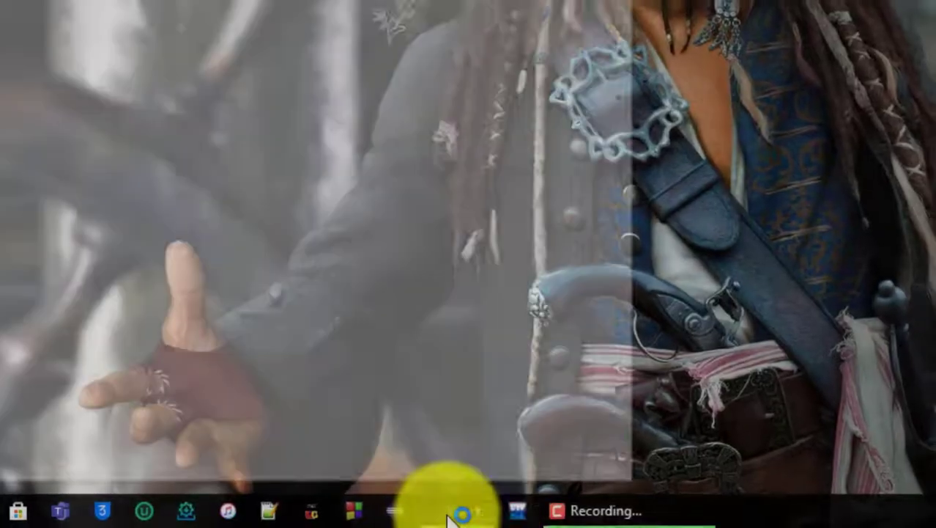
Step: Launch Microsoft Edge from the taskbar and maximize its window
click(460, 511)
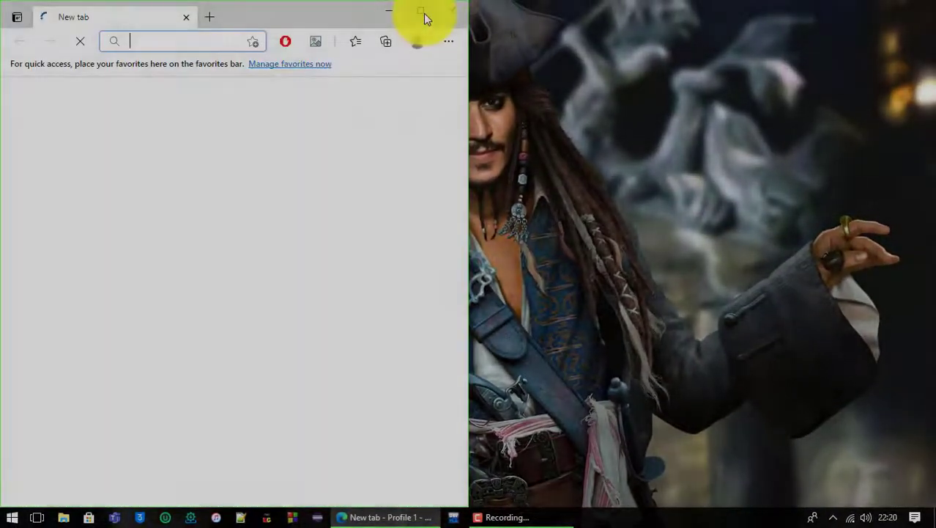
click(421, 13)
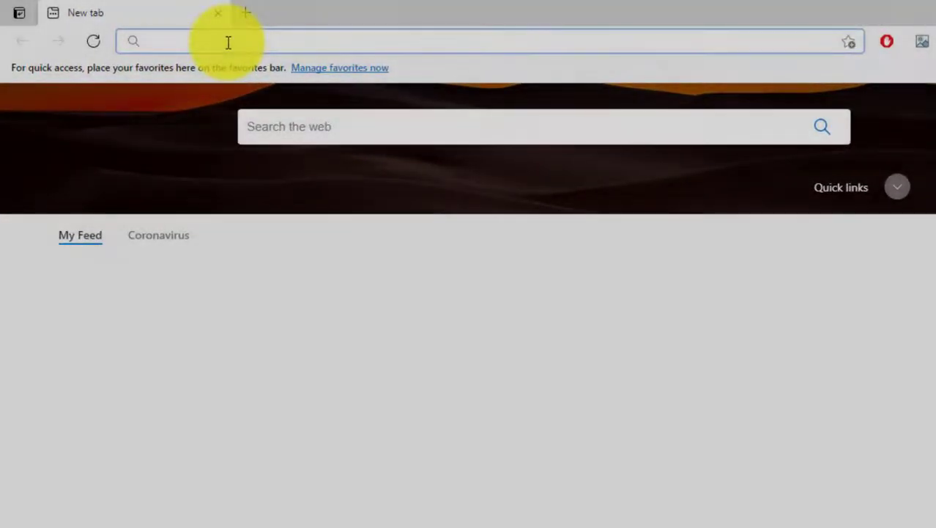
Step: Search for '3UTOOL' and open the '3uTools | The best all-in-one tool for iOS users' result
text(3UTOOL)
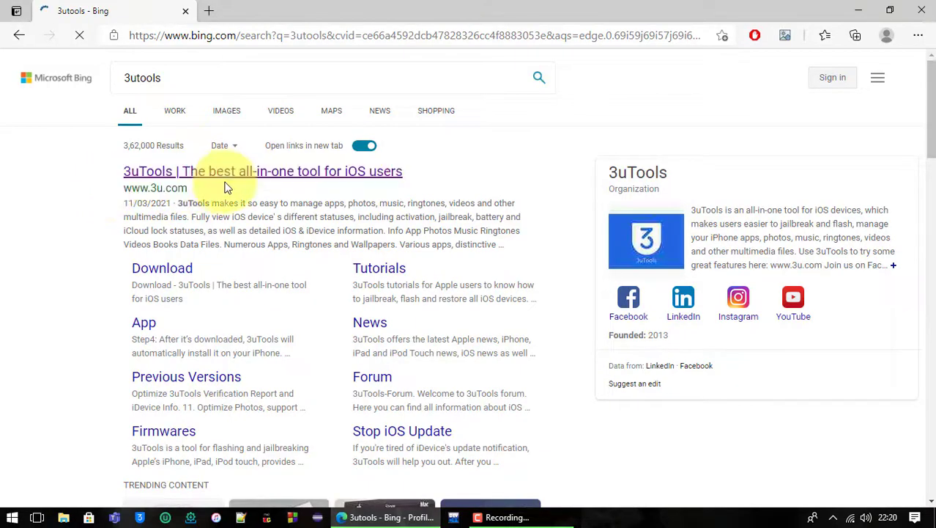
click(262, 171)
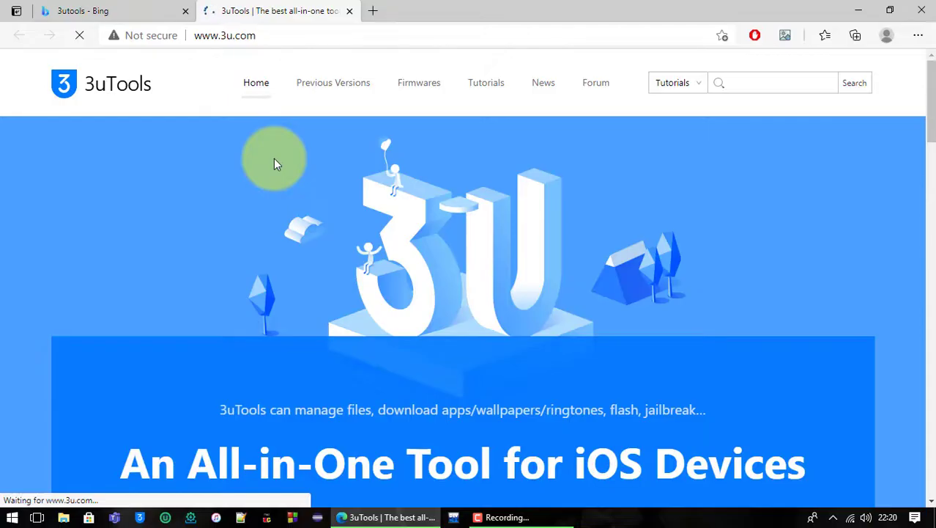
Step: Scroll down 3u.com and click Download to fetch the 99.9 MB 3uTools installer
scroll(down, 3)
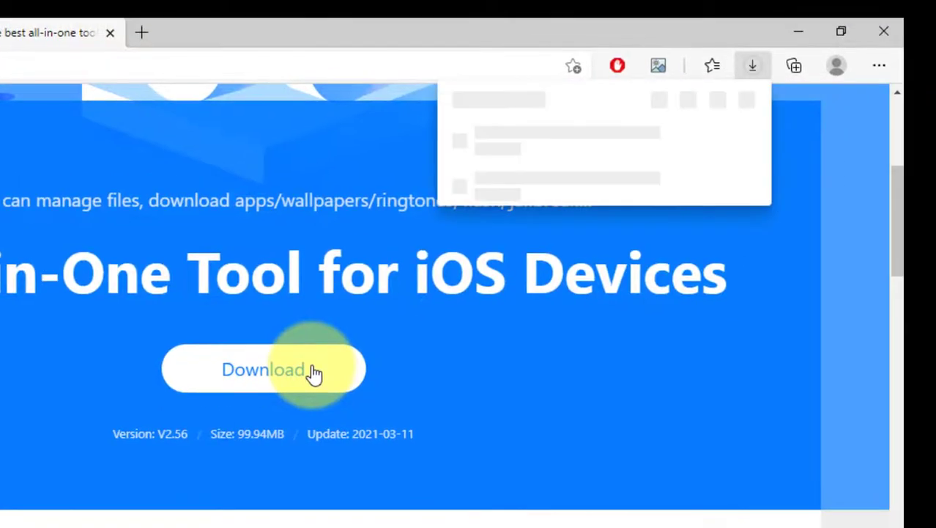
click(264, 368)
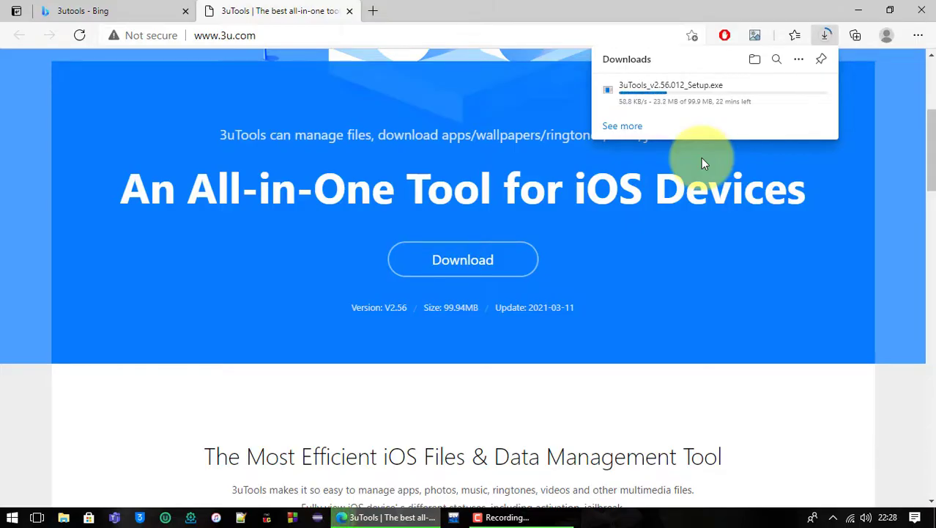
mouse_move(208, 97)
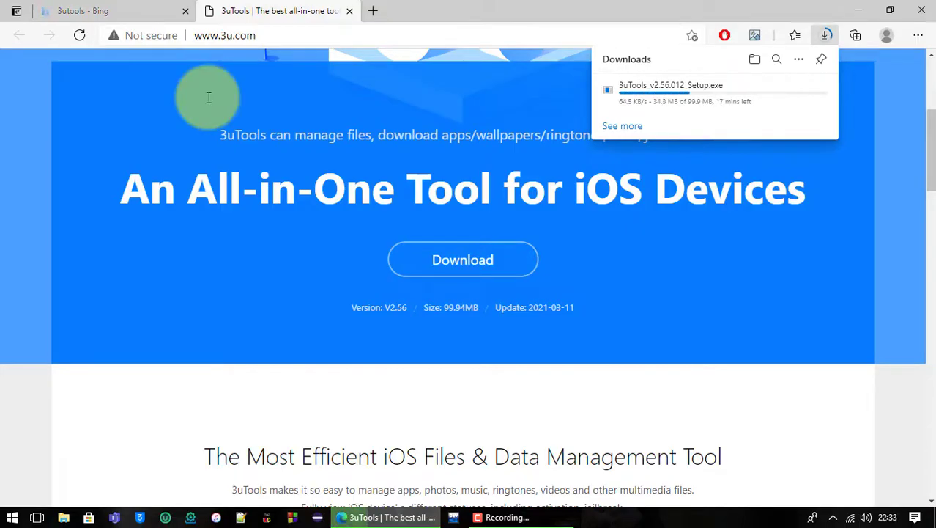
mouse_move(204, 101)
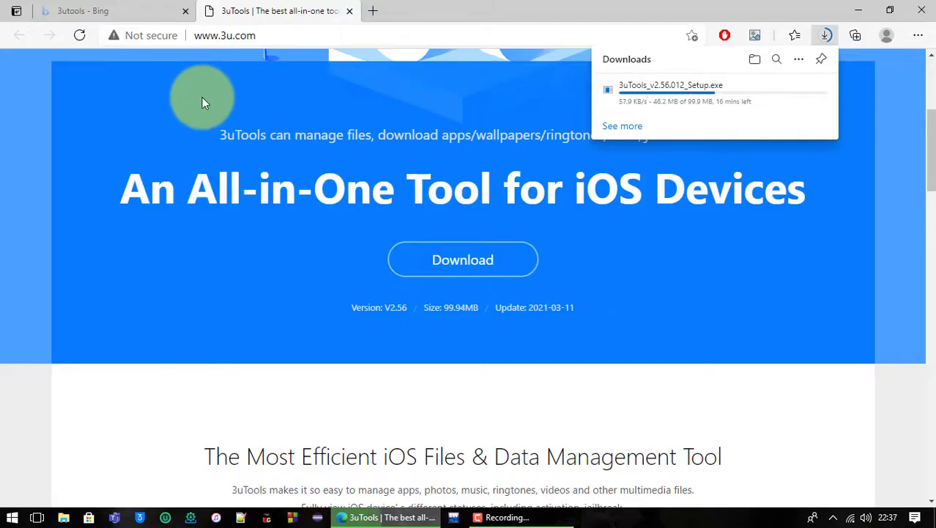
scroll(up, 3)
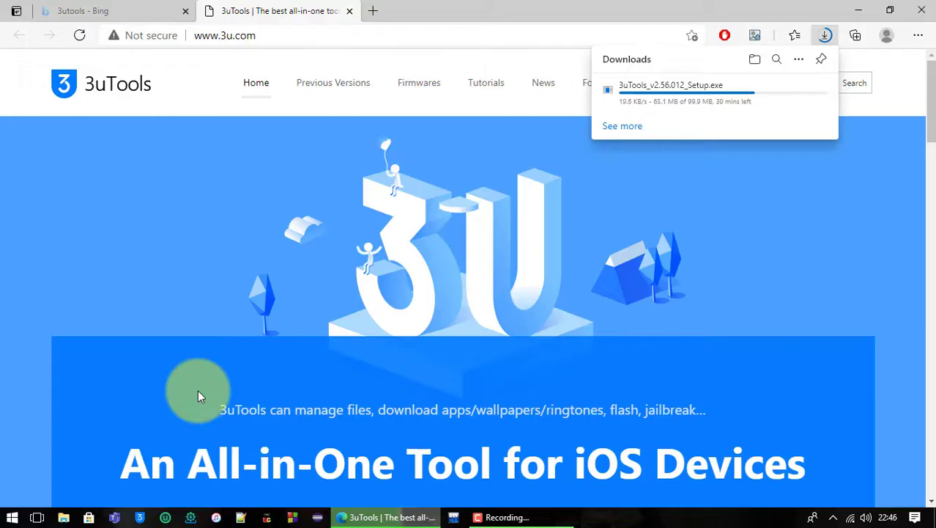
mouse_move(54, 415)
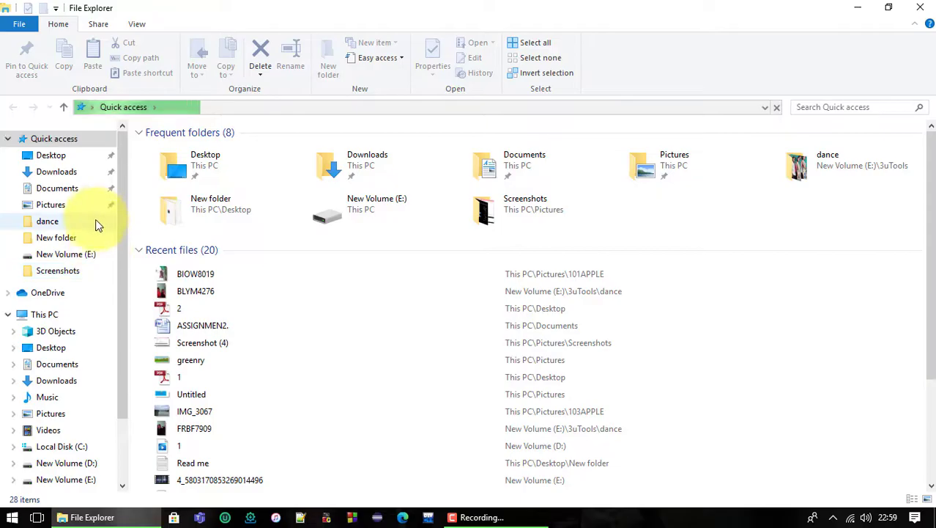
Step: Show the Downloads folder and select the 3uTools_v2.56.012_Setup file
click(57, 171)
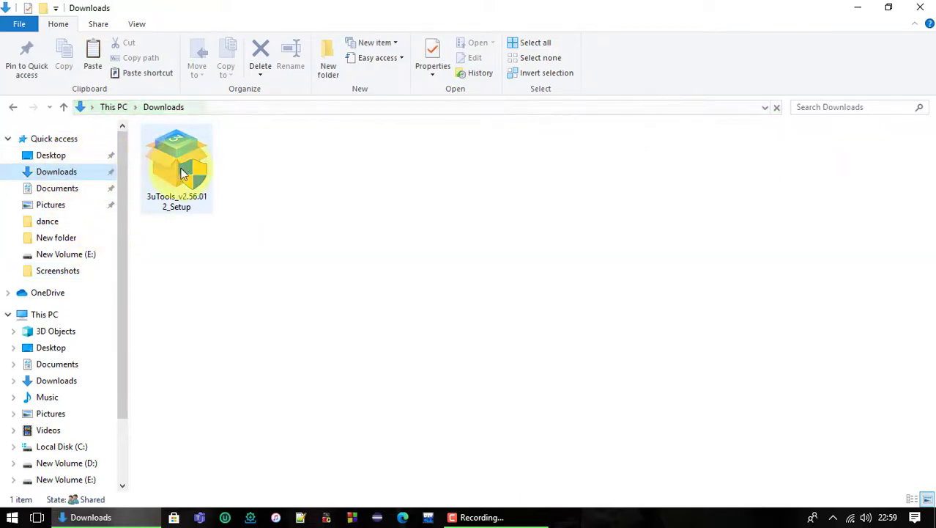
click(176, 162)
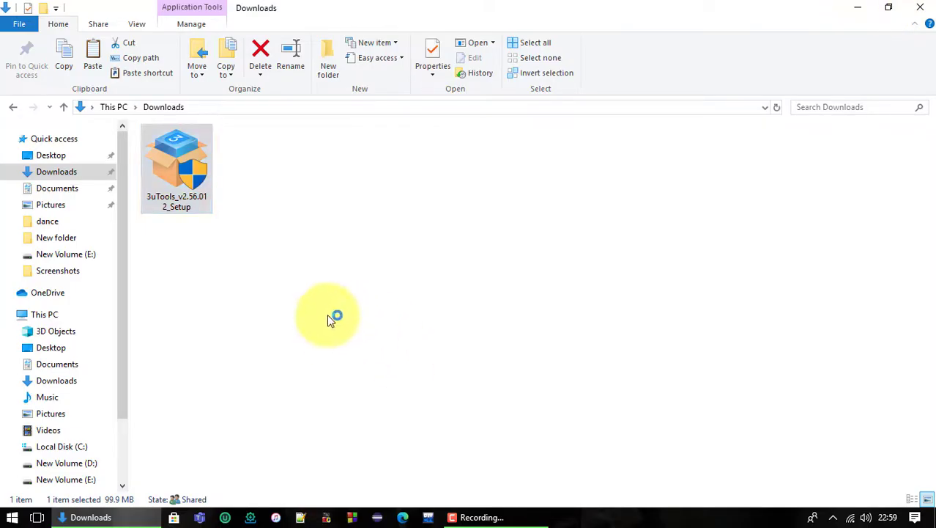
Step: Run 3uTools_v2.56.012_Setup, agree to the EULA, and start the install
double_click(177, 165)
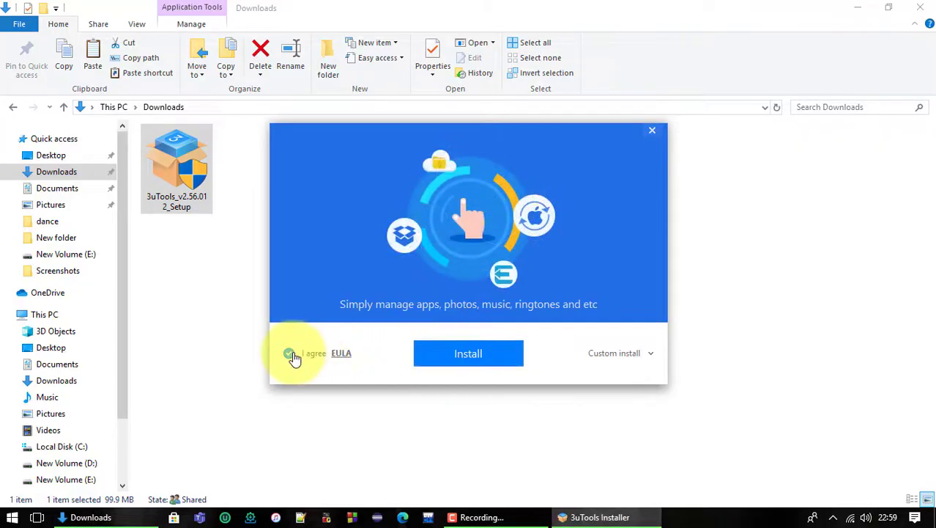
click(289, 353)
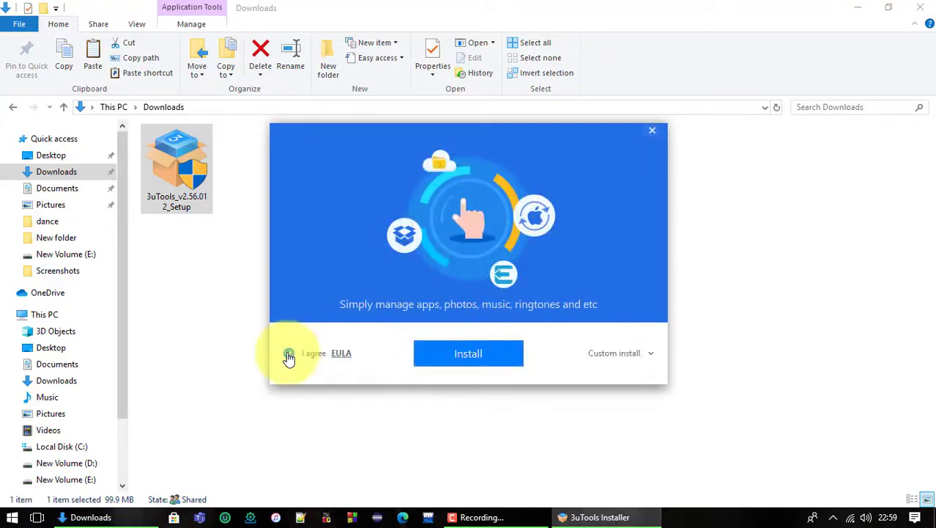
click(468, 352)
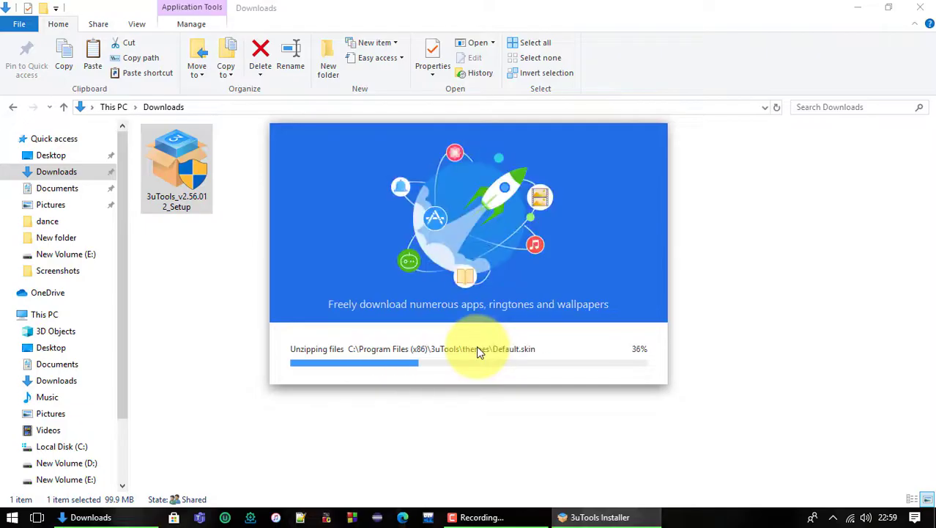
mouse_move(502, 383)
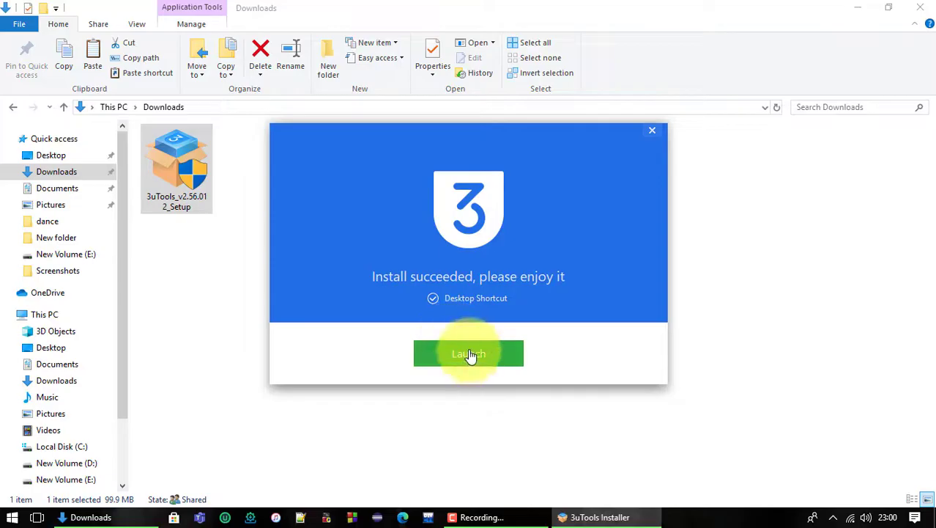
Step: Launch 3uTools from the installer and bring its connect-iDevice window forward from the taskbar
click(468, 353)
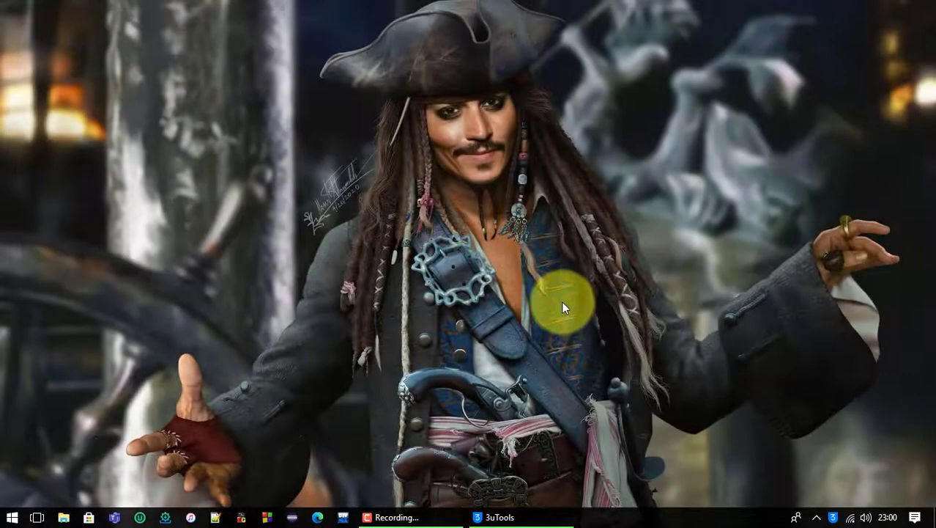
click(498, 516)
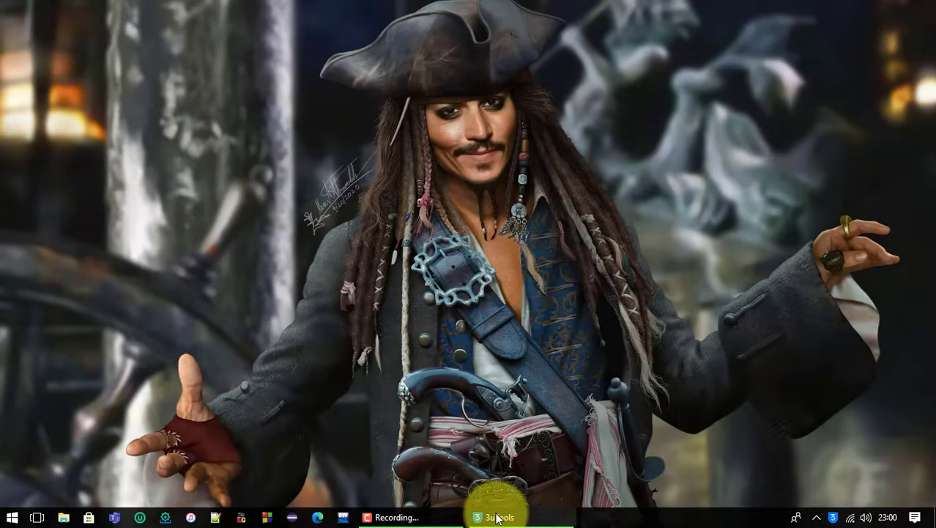
click(498, 516)
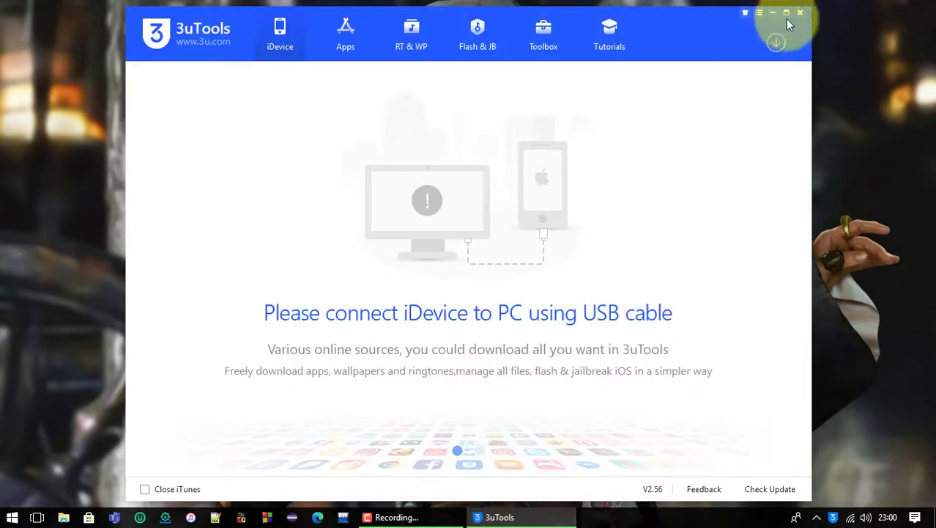